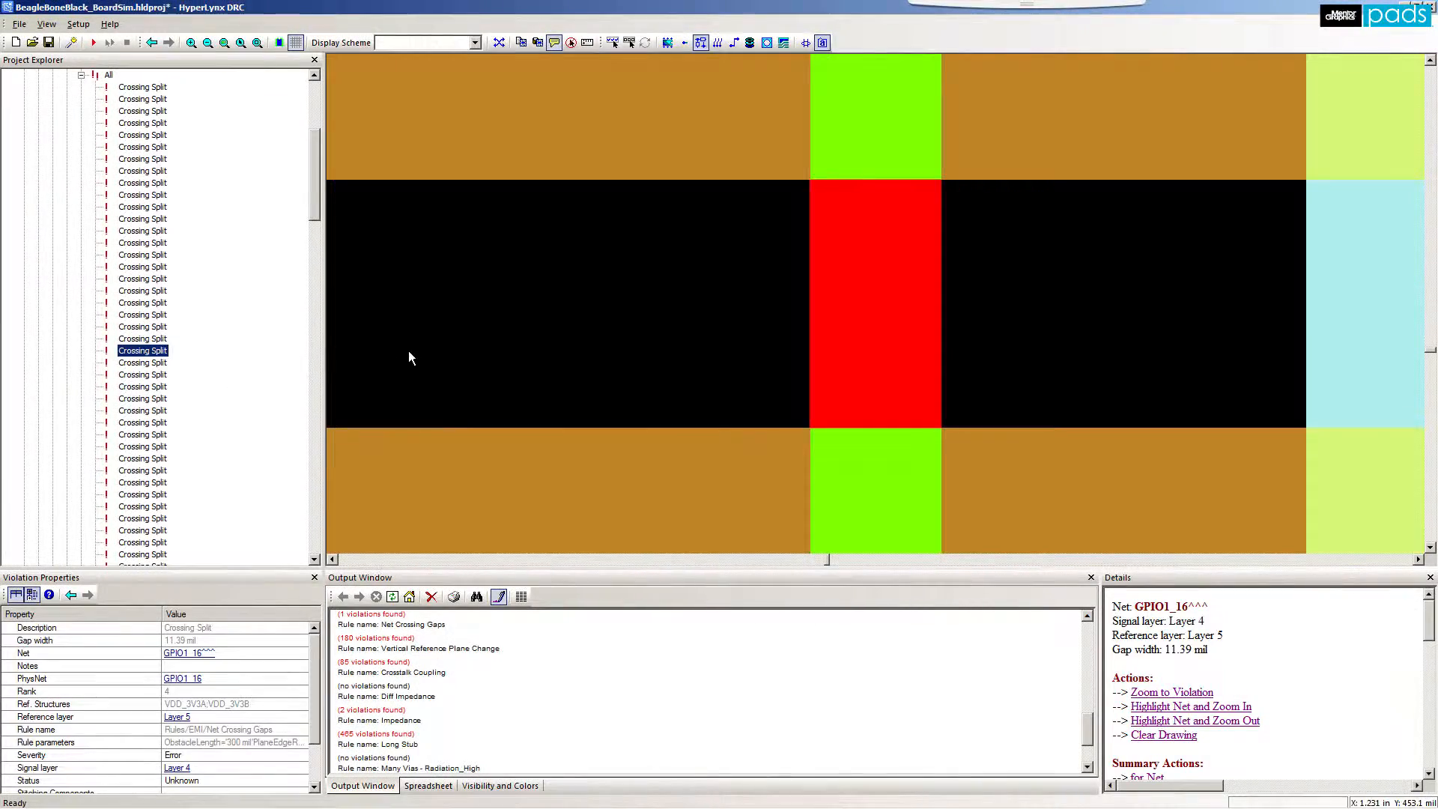
Select the Isolated Metal entry so its Top-layer copper patch with four vias shows with details
click(142, 410)
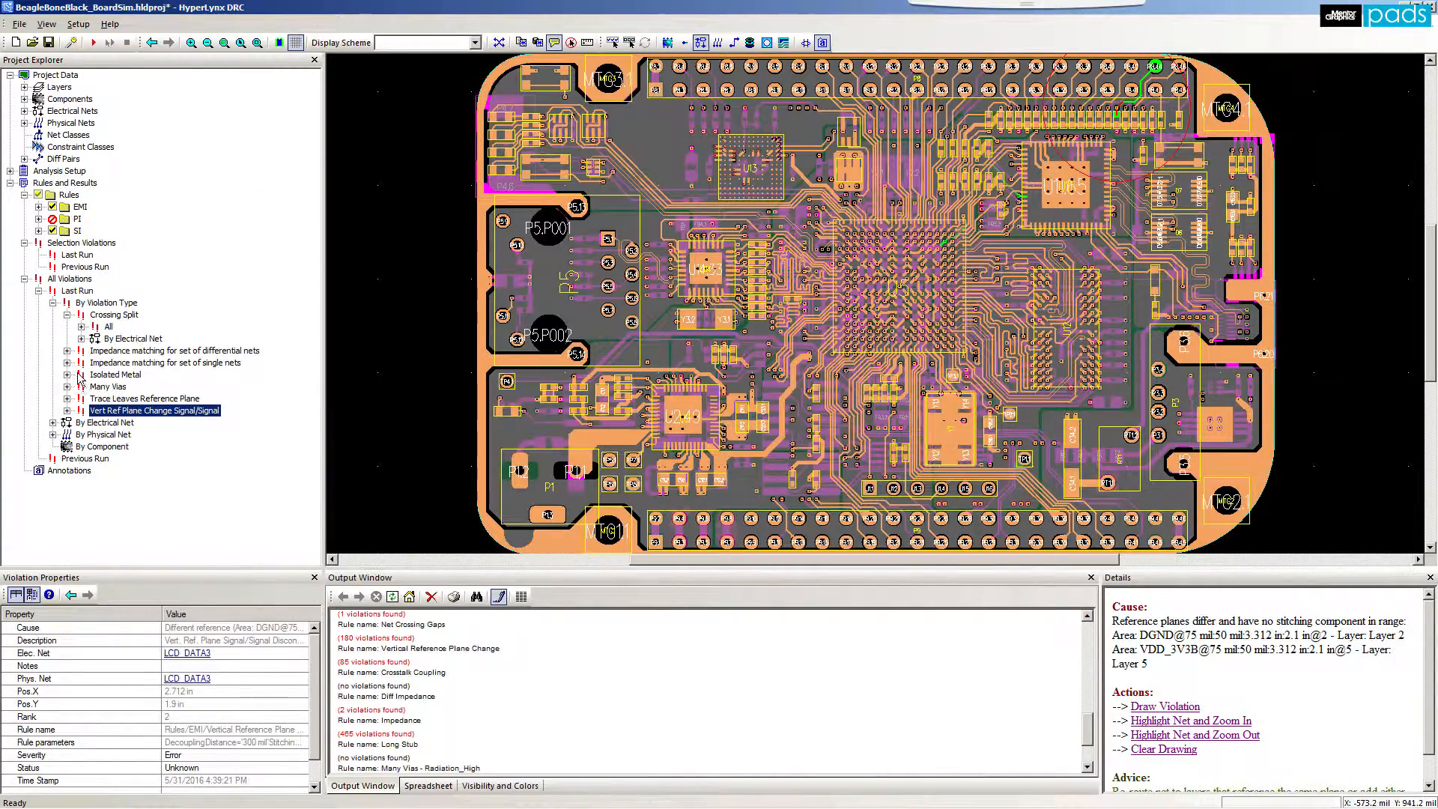
click(144, 398)
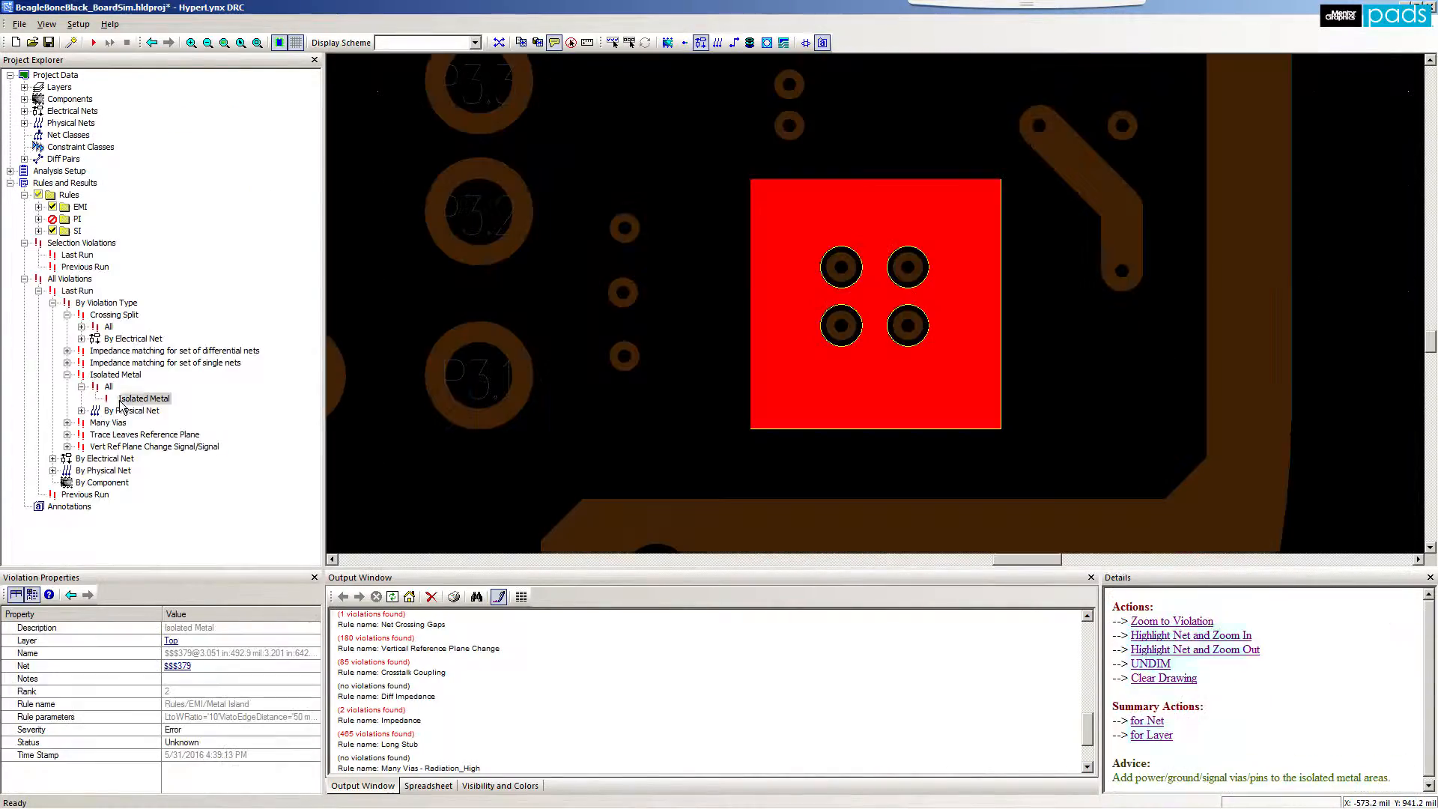